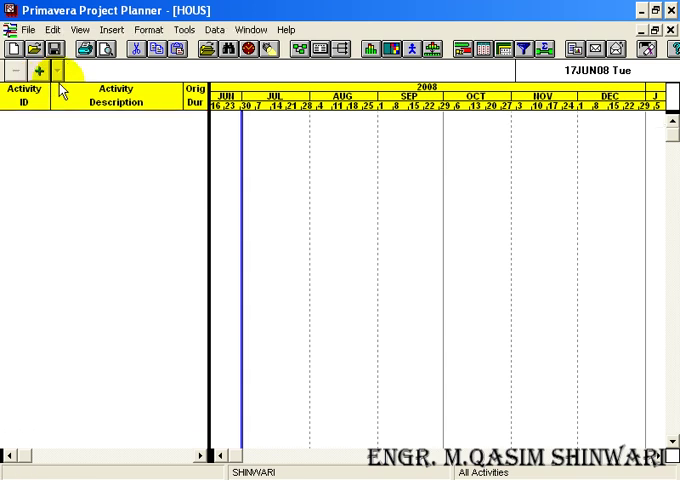
mouse_move(112, 126)
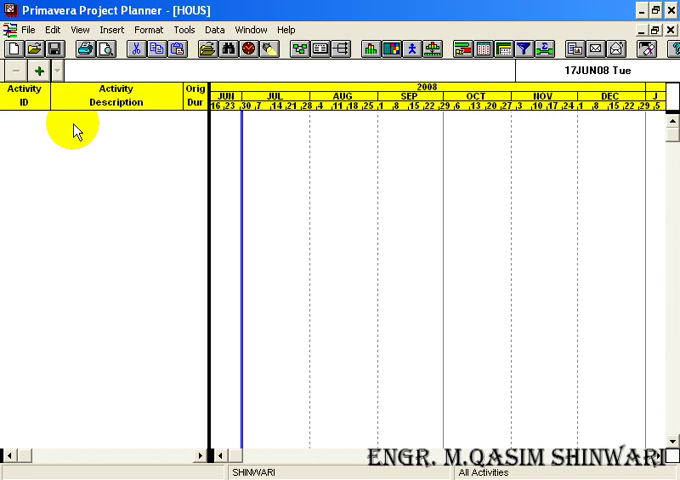
mouse_move(52, 126)
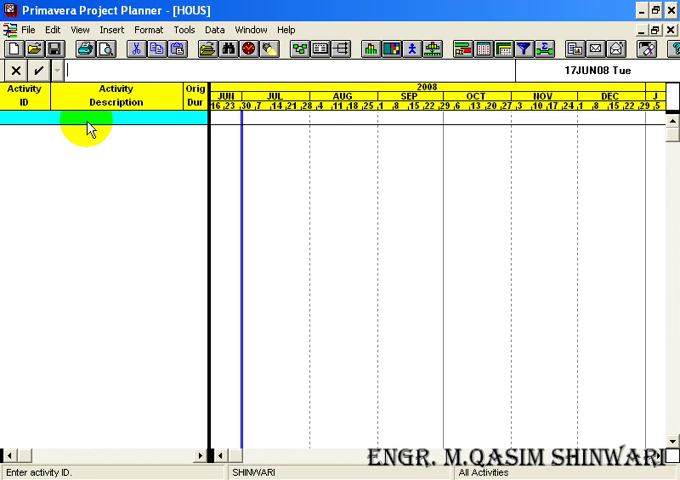
mouse_move(90, 112)
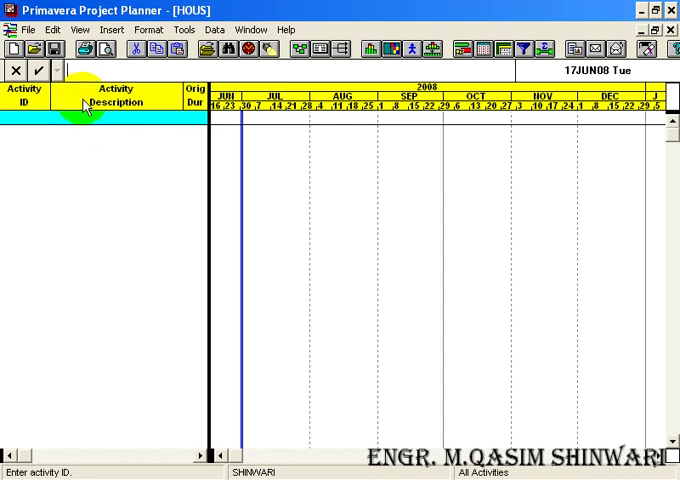
mouse_move(96, 110)
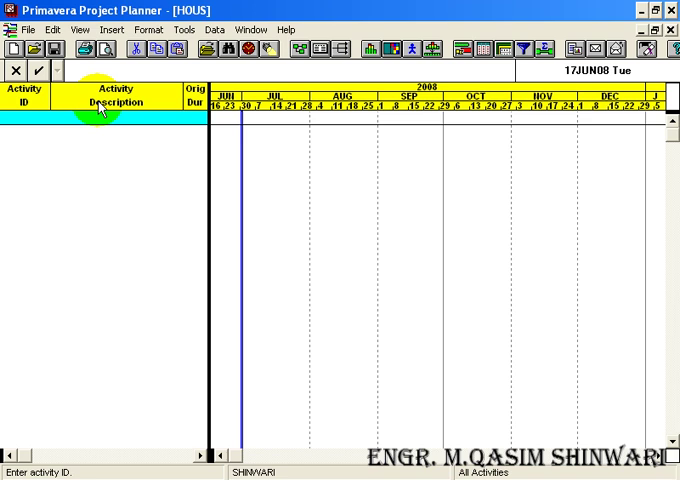
Enter D0001 as the new activity's ID in the edit bar
type("D00")
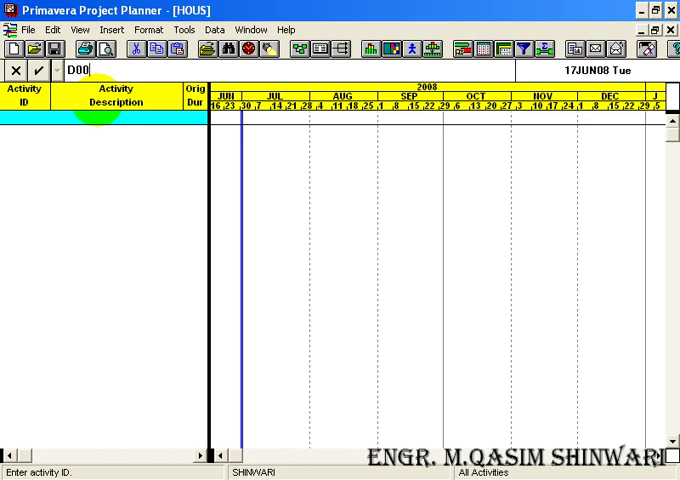
type("01")
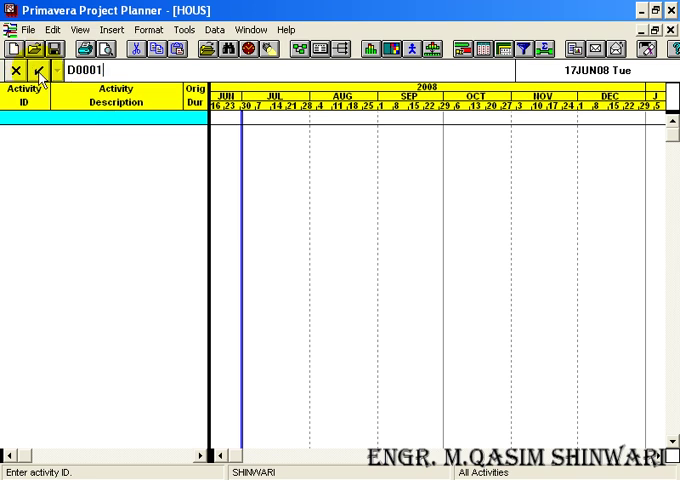
Accept ID D0001 and begin describing the activity as 'Start'
left_click(40, 68)
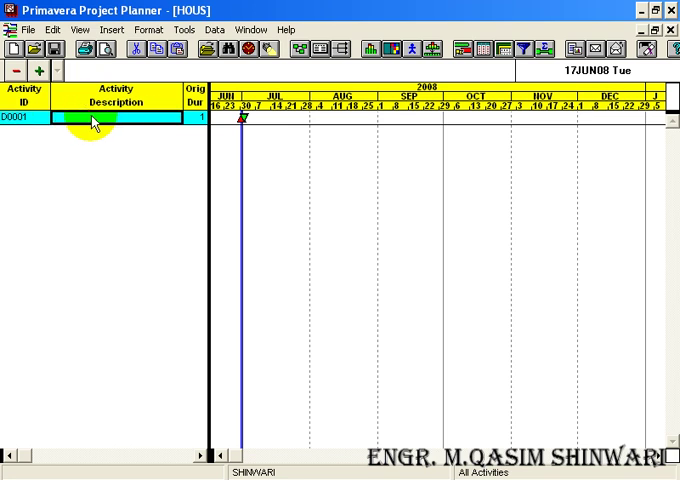
type("S")
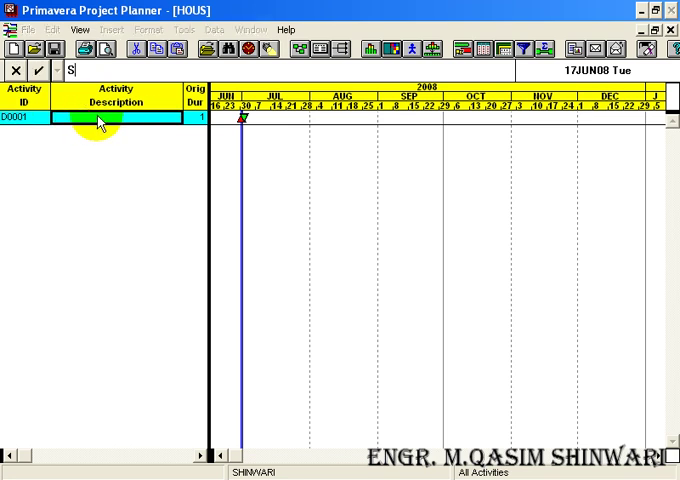
type("tart")
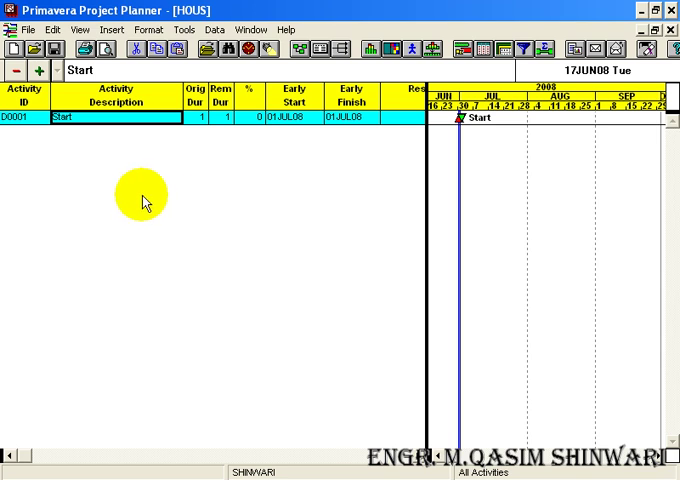
mouse_move(92, 160)
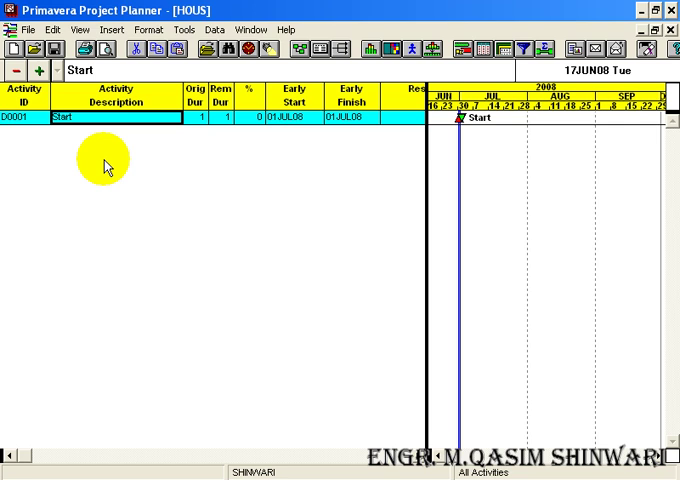
mouse_move(276, 188)
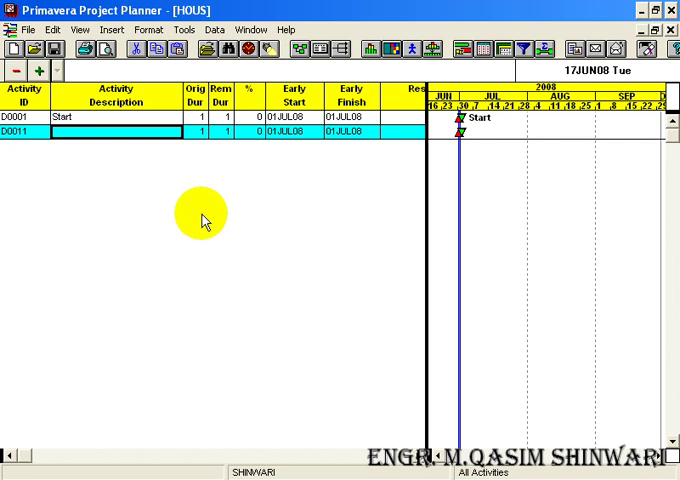
mouse_move(78, 210)
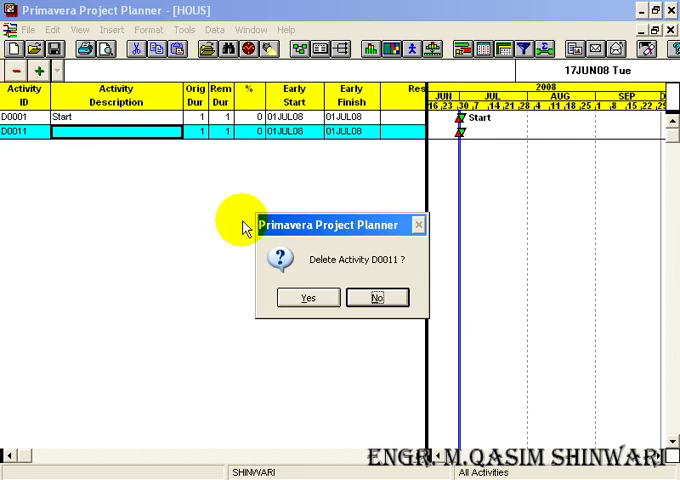
Confirm deletion of the extra activity D0011
left_click(306, 296)
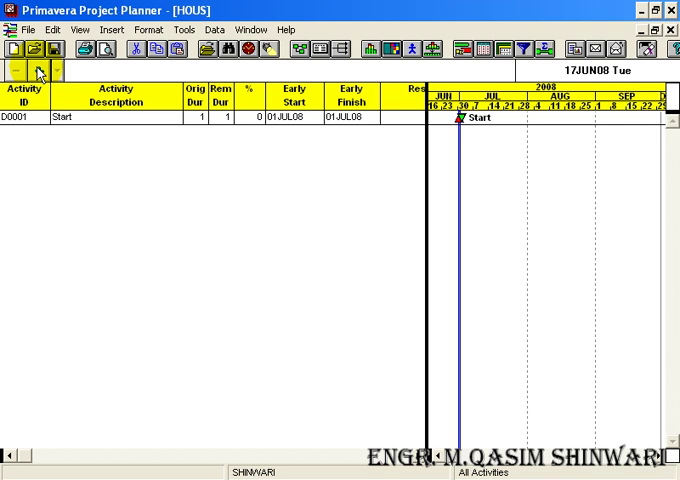
Add a new activity with ID D0010
left_click(38, 68)
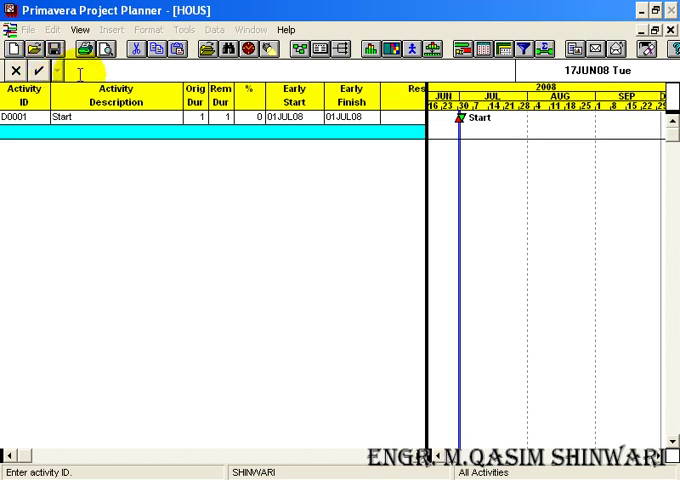
type("D")
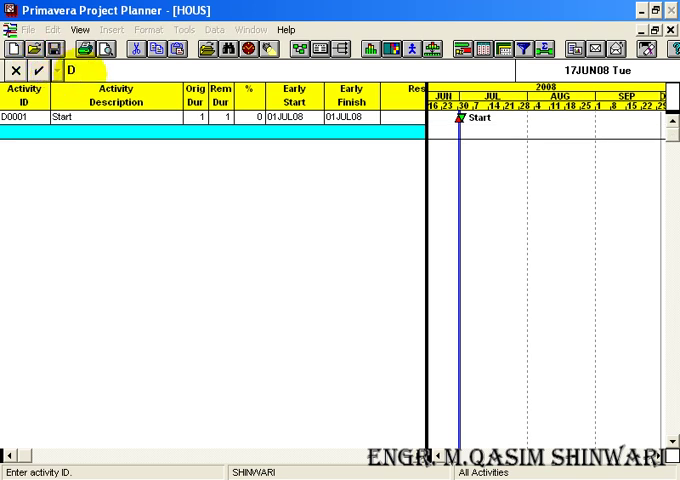
type("001")
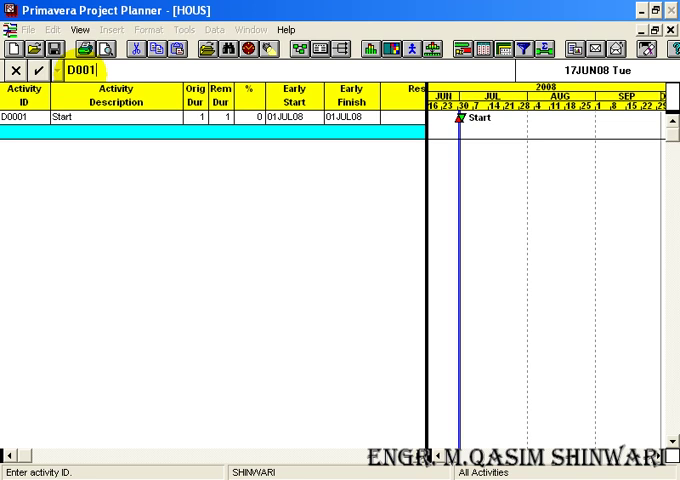
type("0")
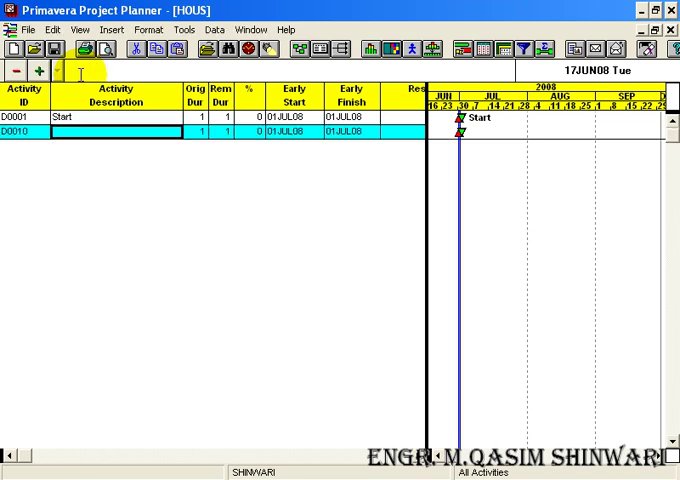
mouse_move(218, 220)
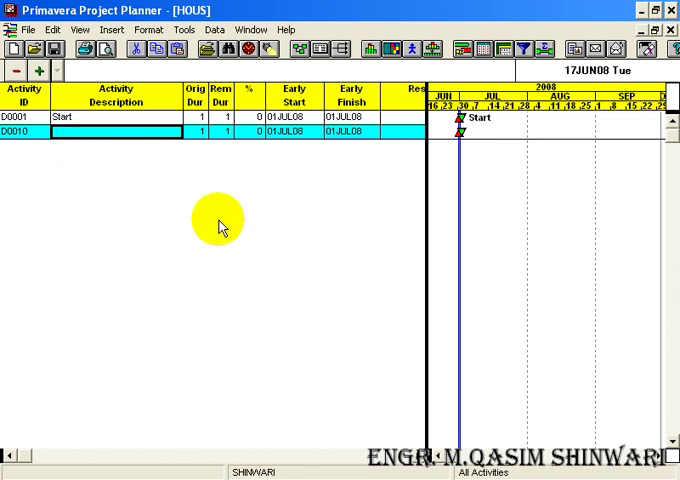
Describe activity D0010 as 'Selection of Architect'
type("Selection of")
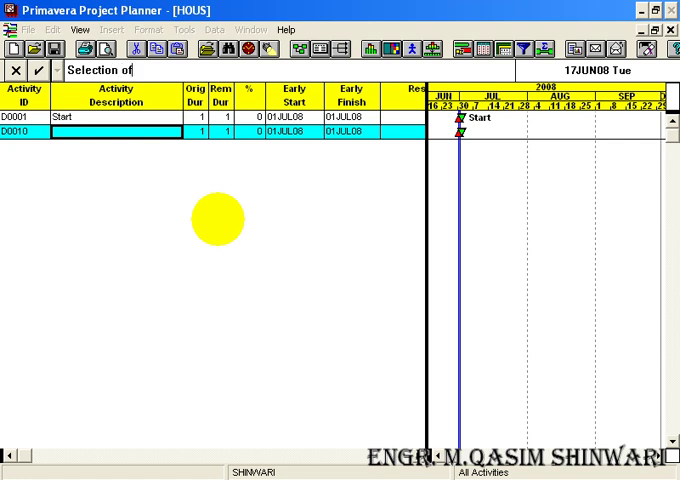
type("Architect")
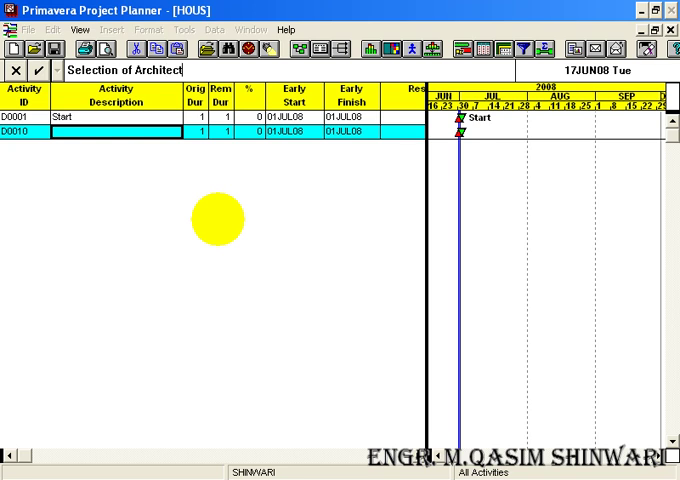
mouse_move(222, 224)
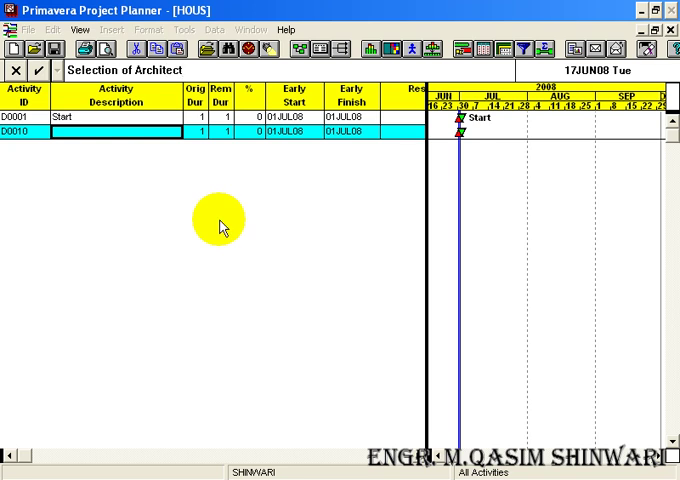
type("Selection of Architect")
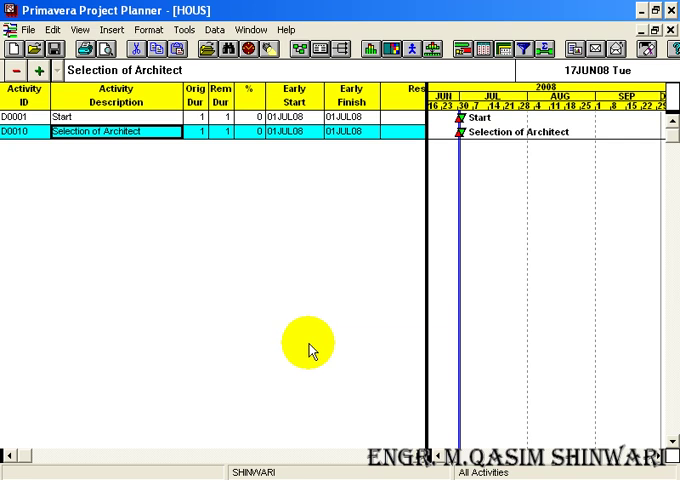
mouse_move(204, 176)
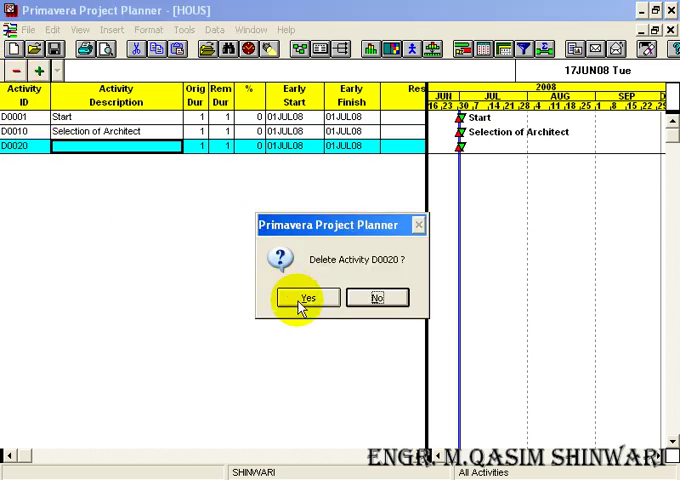
Remove the stray activity D0020 and start new activity D0011
left_click(302, 296)
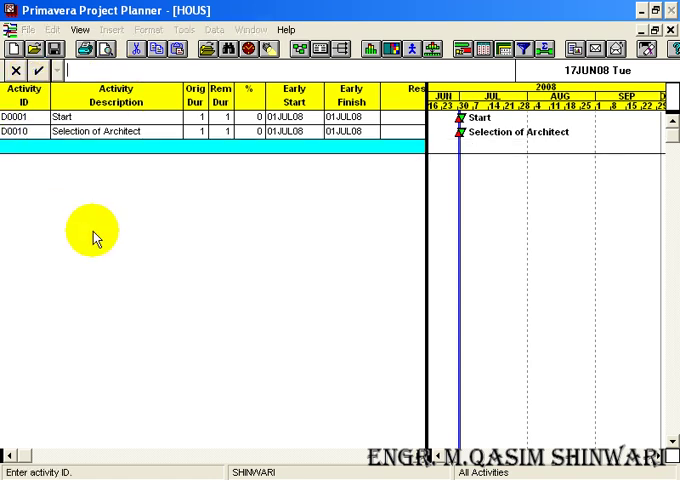
type("D0011")
left_click(290, 70)
type("P")
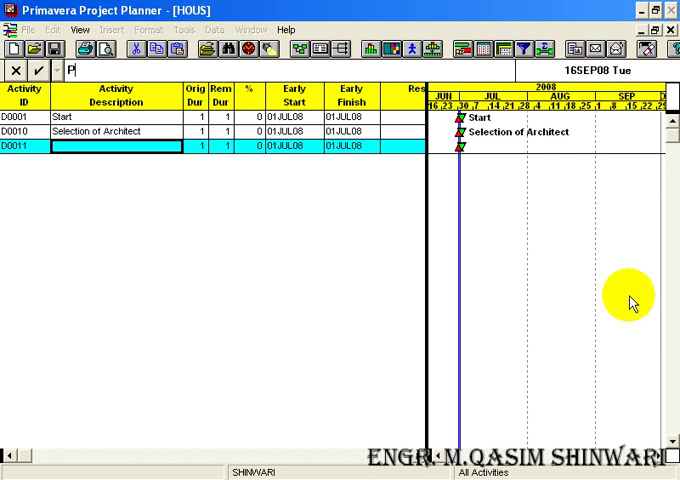
Describe activity D0011 as 'Preparation of layout Drawings'
type("reparation of")
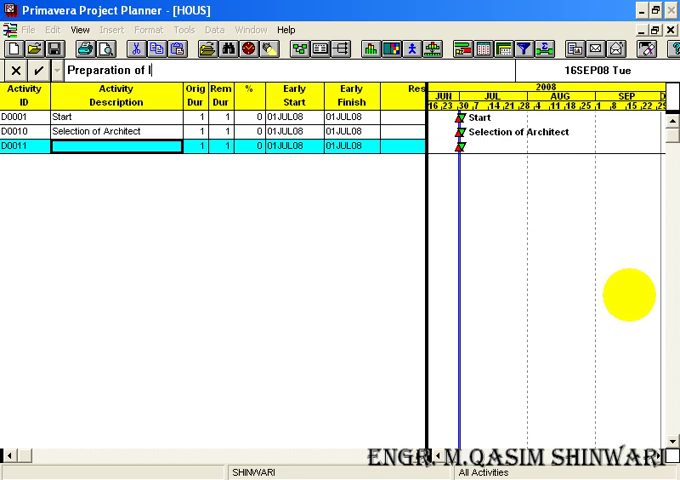
type("ayout")
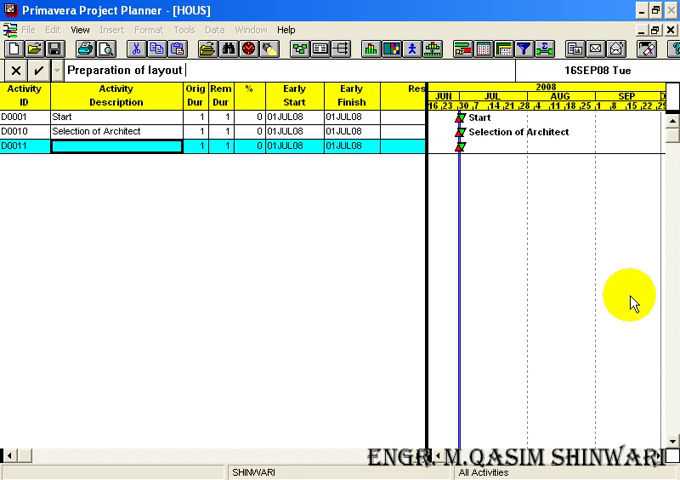
type("Drawings")
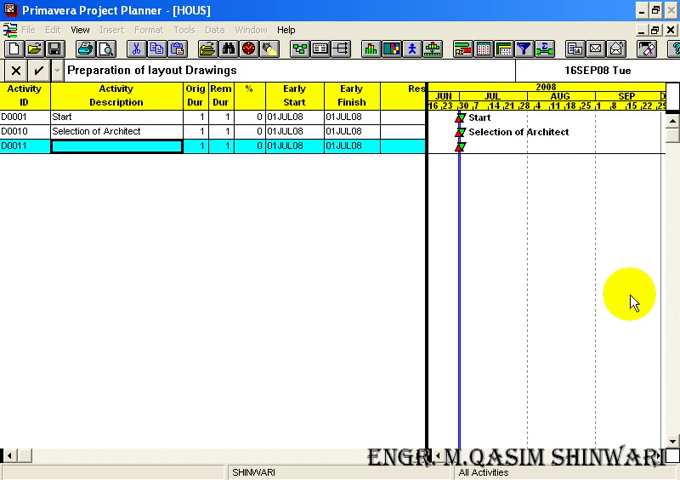
type("Preparation of layout Drawings")
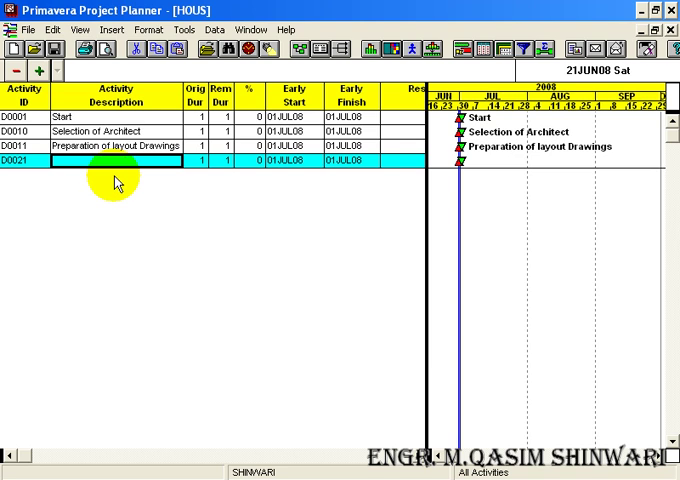
Describe activity D0021 as 'Finalize Layout' and accept it
type("Finalize Lay")
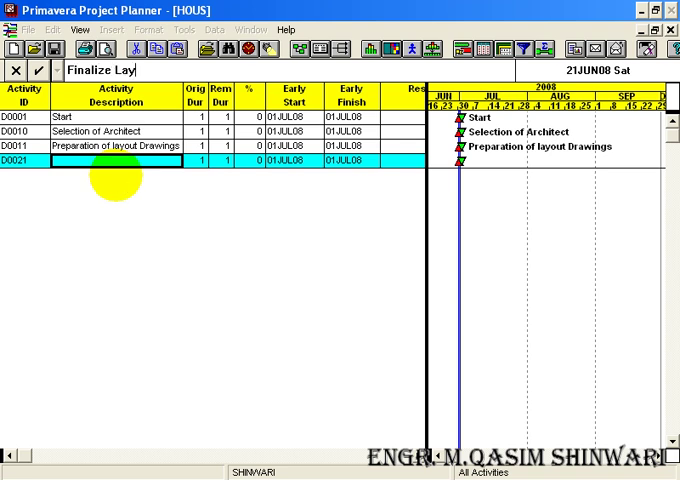
type("out")
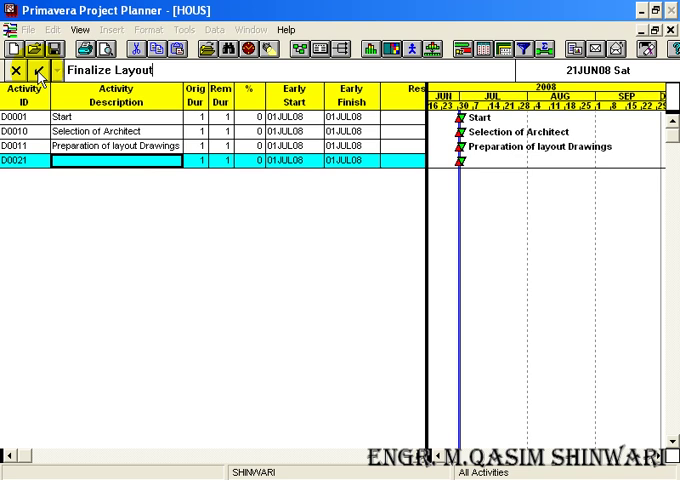
left_click(40, 68)
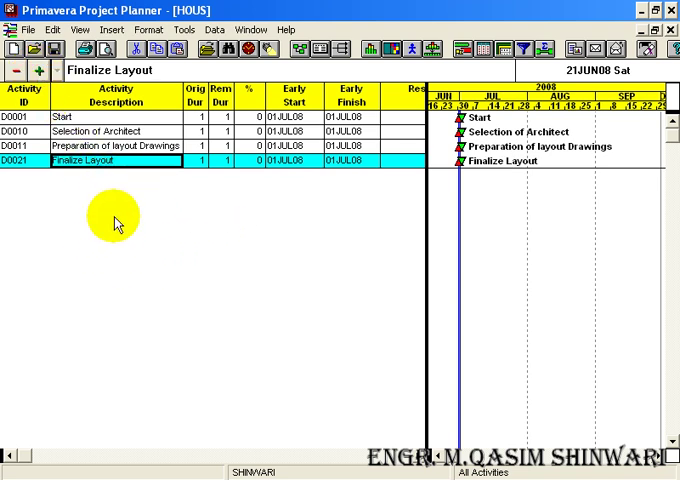
mouse_move(250, 284)
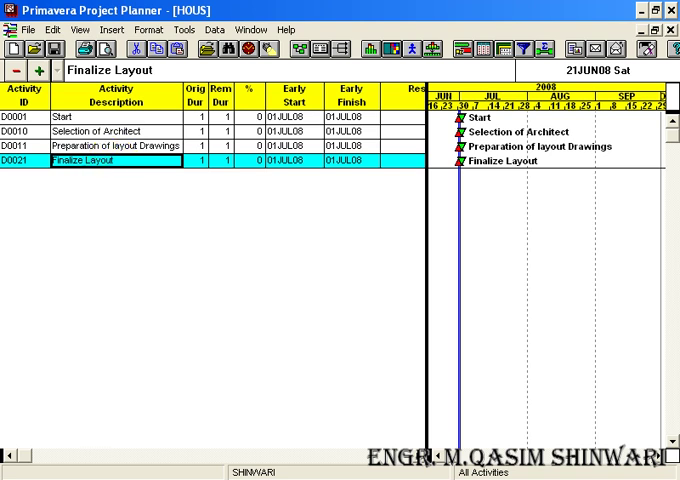
Set durations: Start 0, Selection of Architect 7, Layout Drawings 11, Finalize Layout 15 days
left_click(210, 116)
type("0")
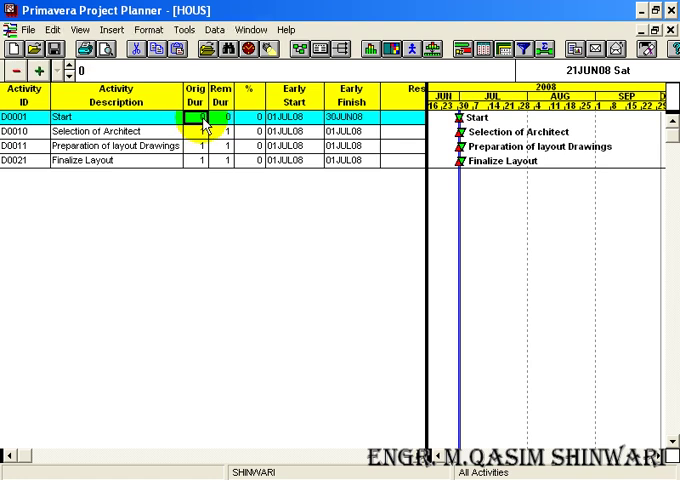
left_click(202, 132)
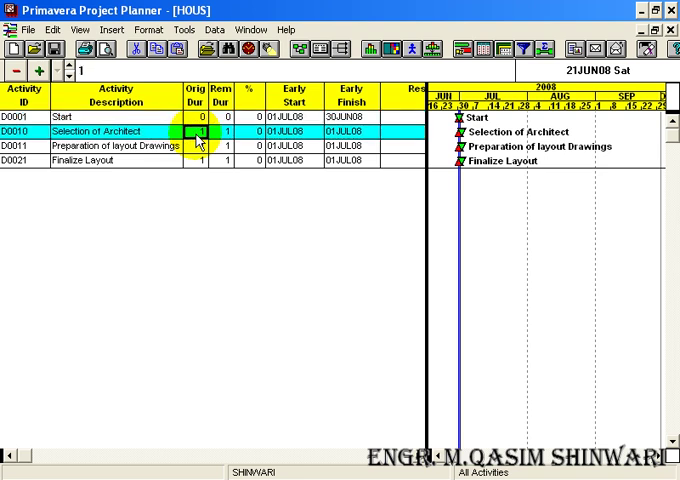
type("7")
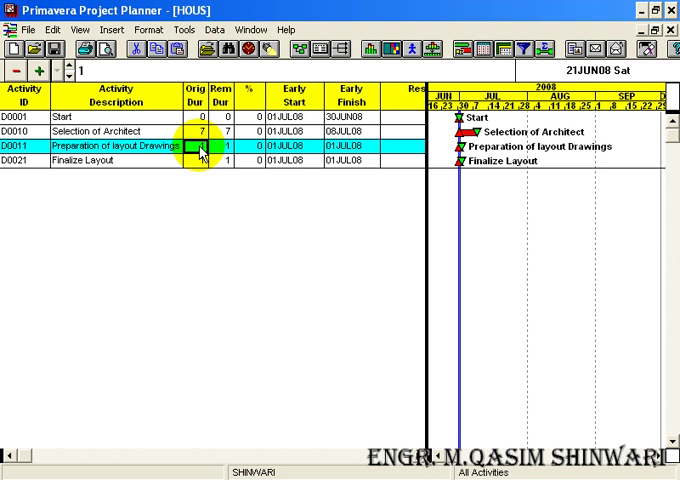
type("11")
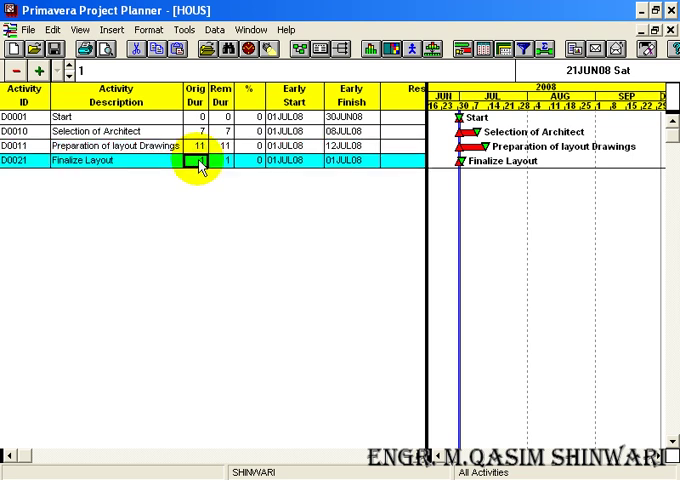
type("15")
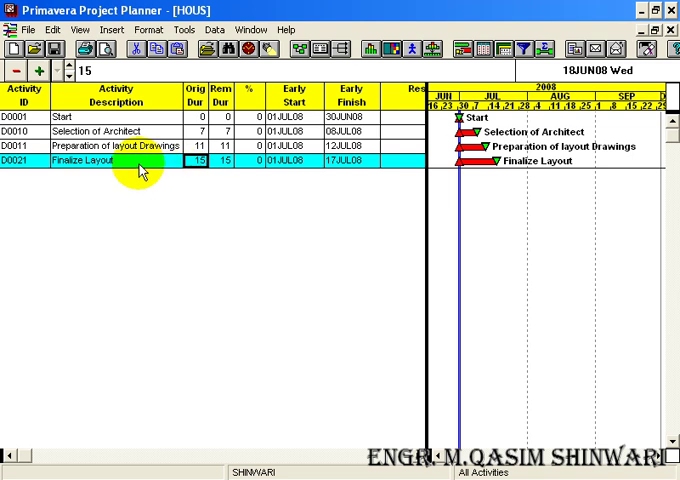
left_click(198, 132)
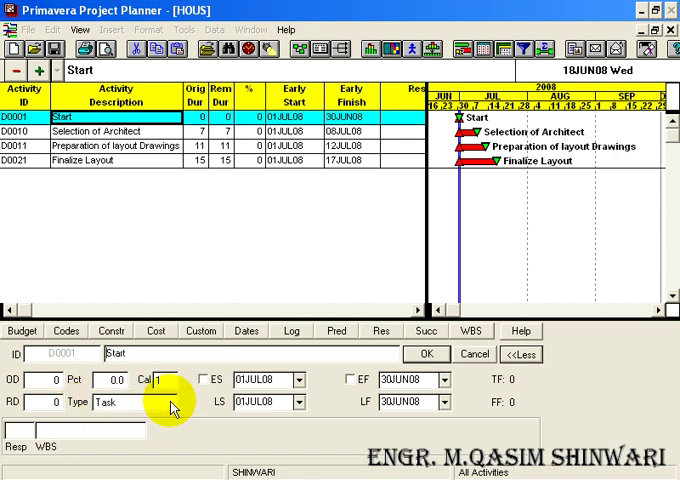
left_click(164, 400)
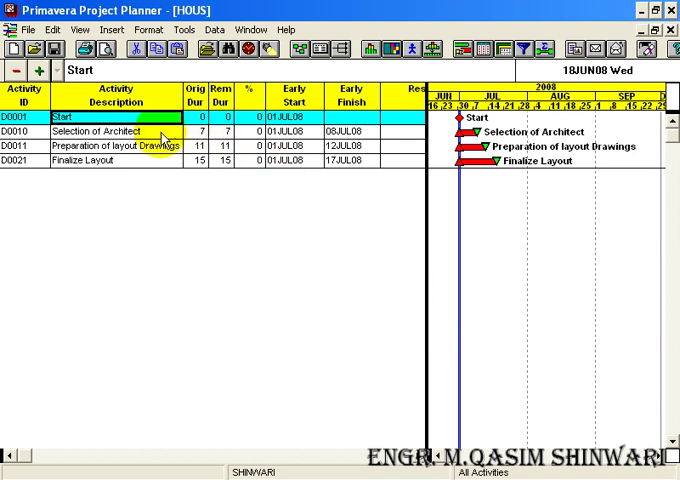
left_click(120, 132)
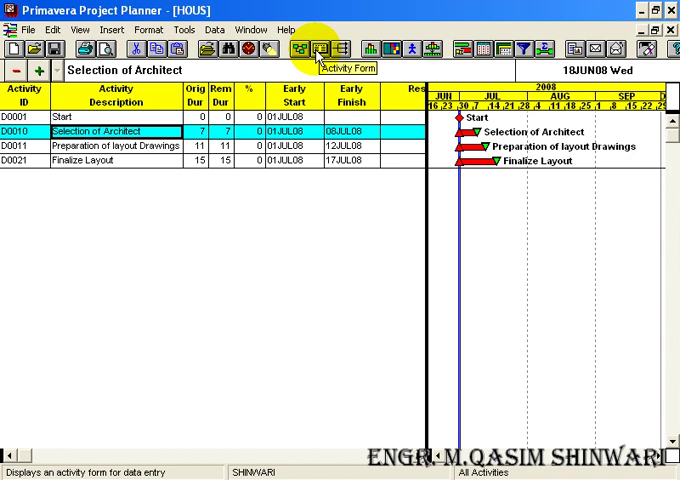
Show the Activity Form details for Selection of Architect below the grid
left_click(312, 50)
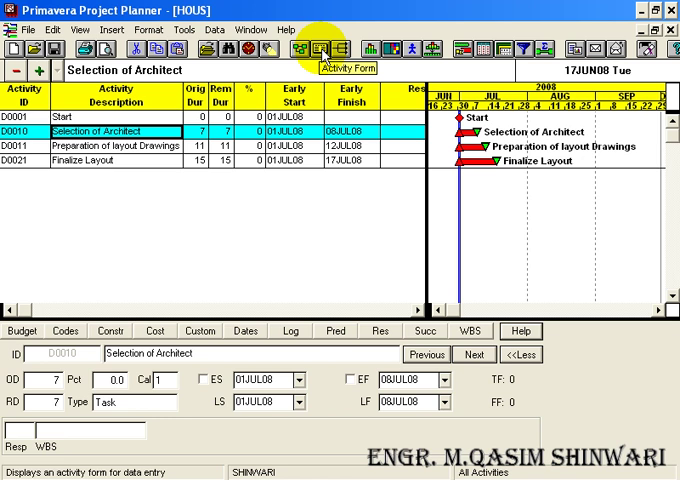
left_click(320, 50)
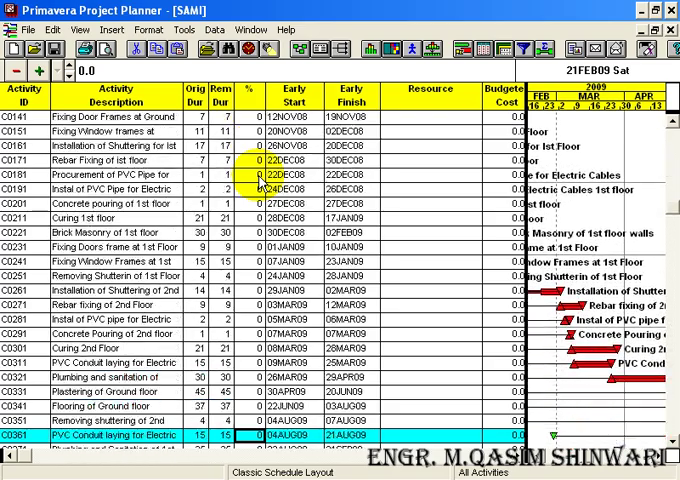
Scroll through the SAMI schedule's activity list and Gantt bars
scroll("down", 3)
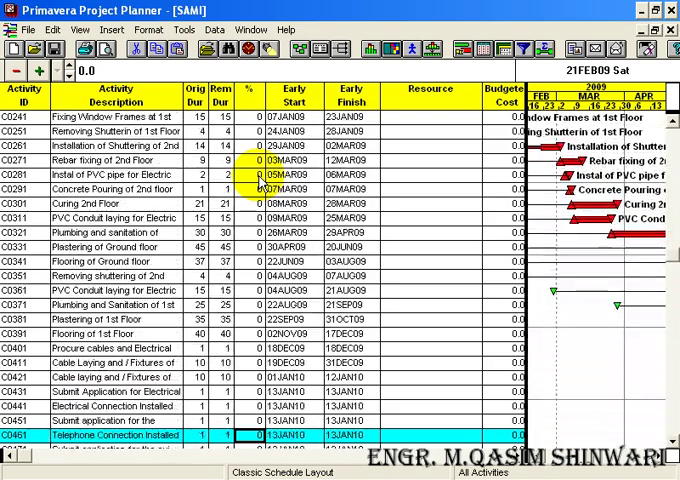
scroll("down", 3)
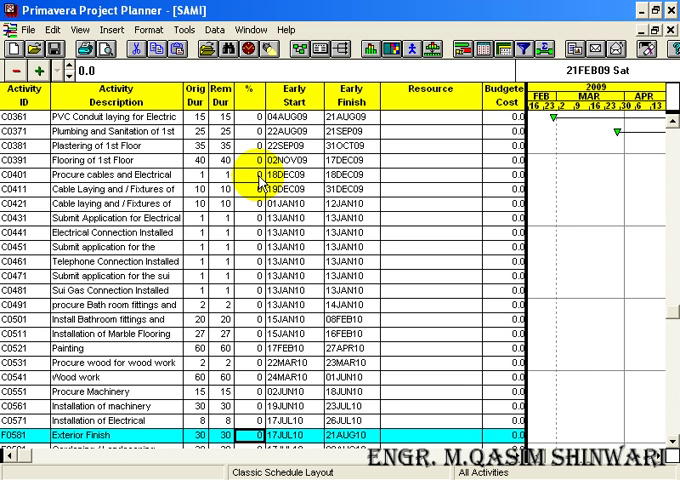
scroll("down", 3)
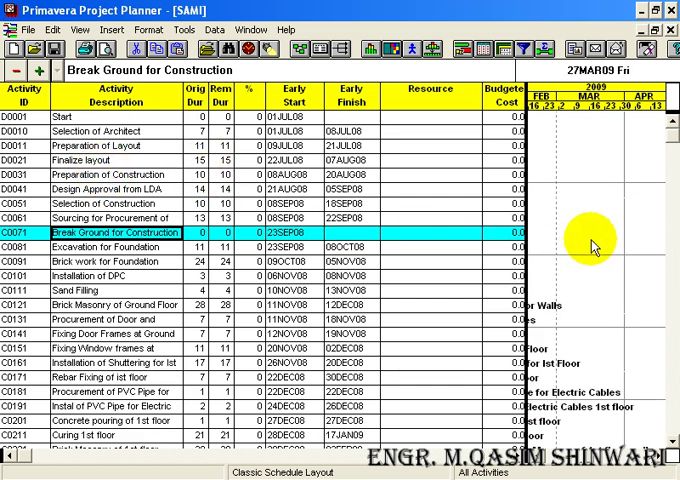
scroll("down", 3)
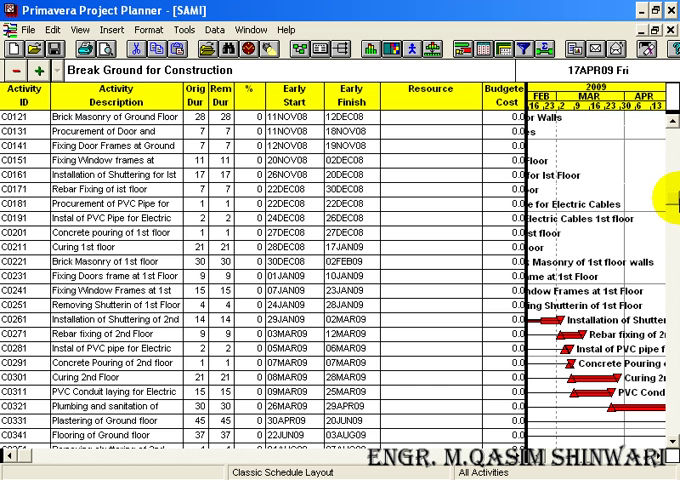